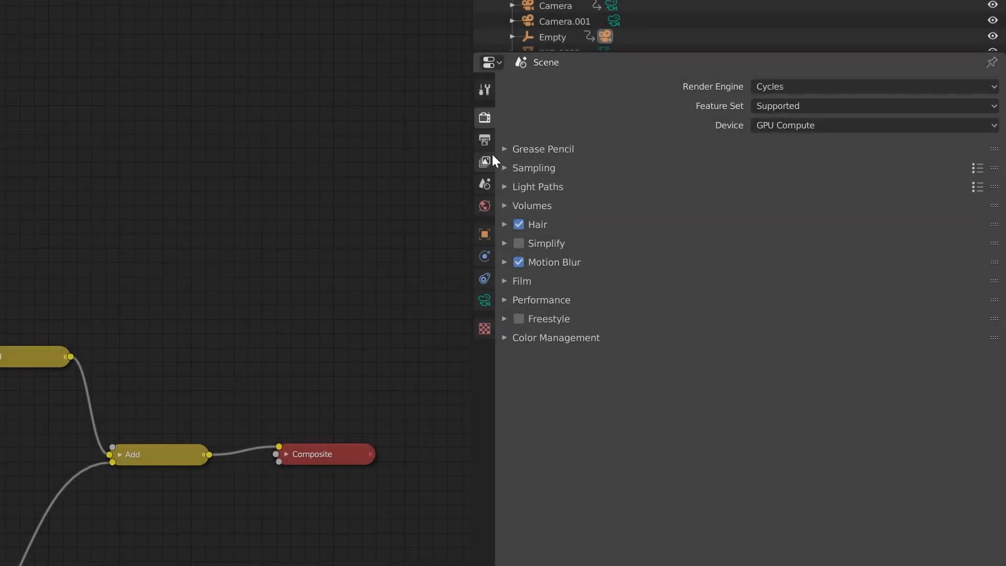
- Frame the full denoising node tree in the Compositor, Properties editor closed
click(485, 161)
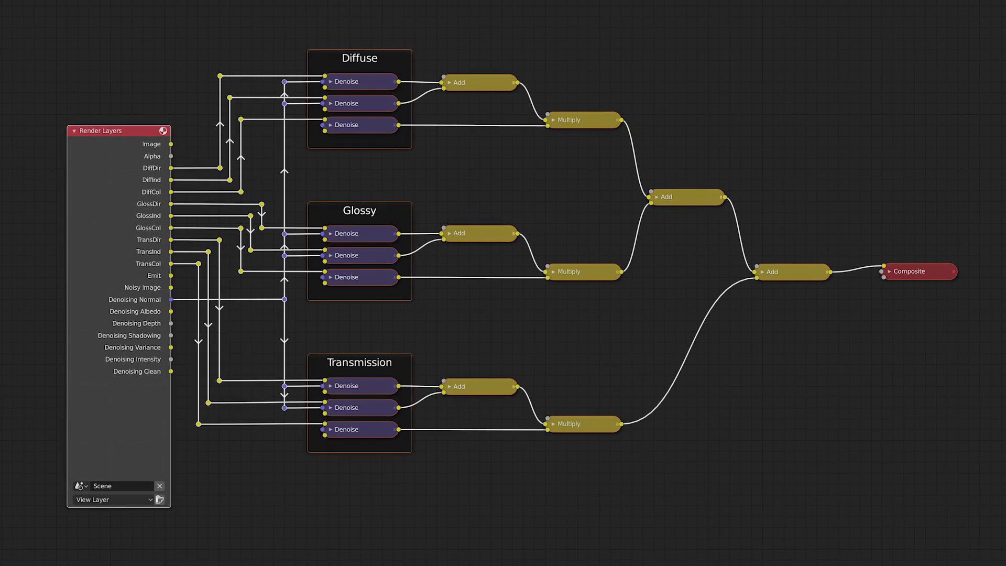
scroll(up, 3)
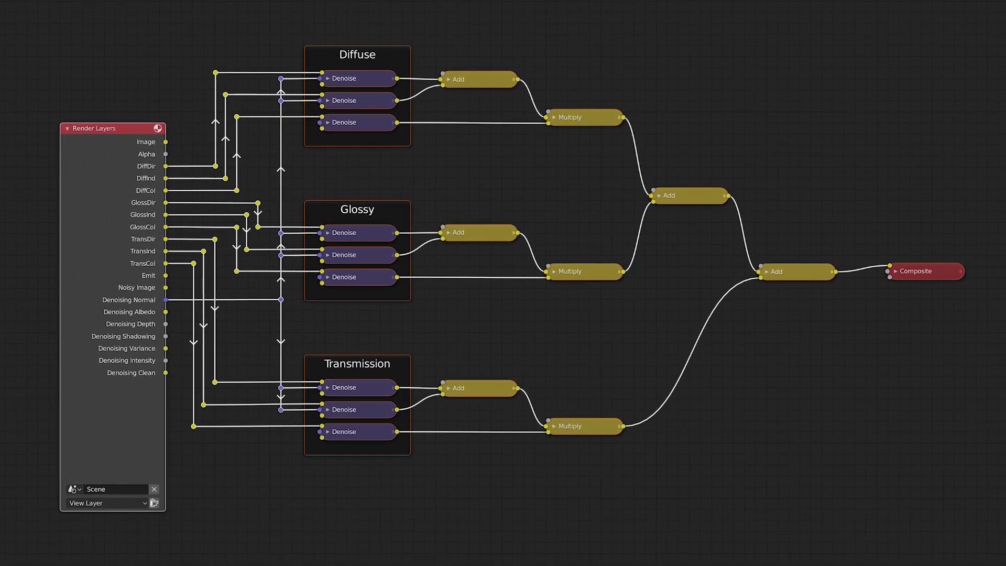